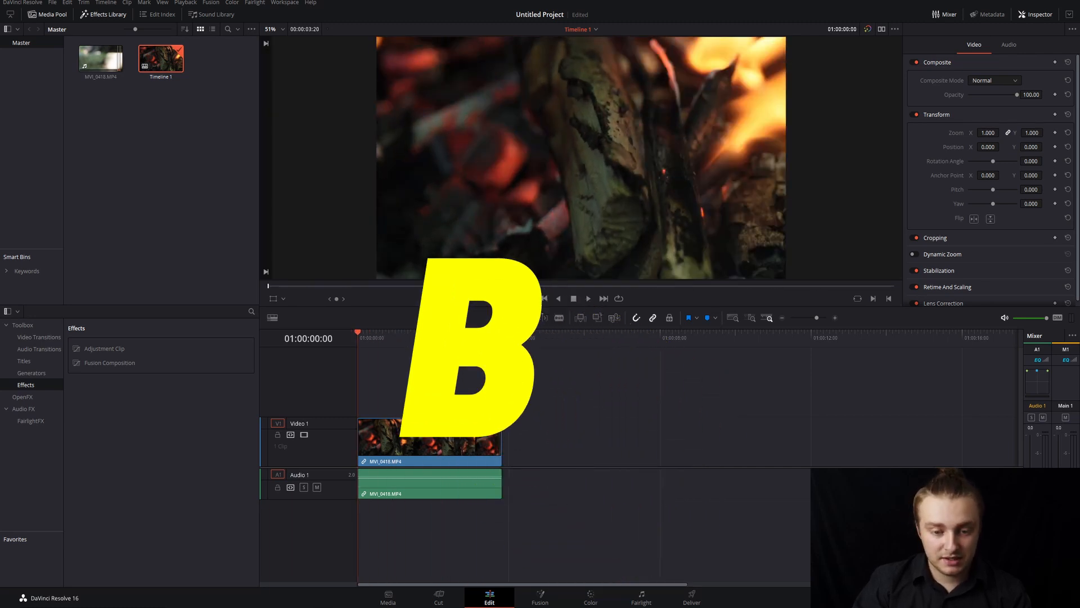
Blade the fire clip at several points so it becomes five separate pieces.
key(b)
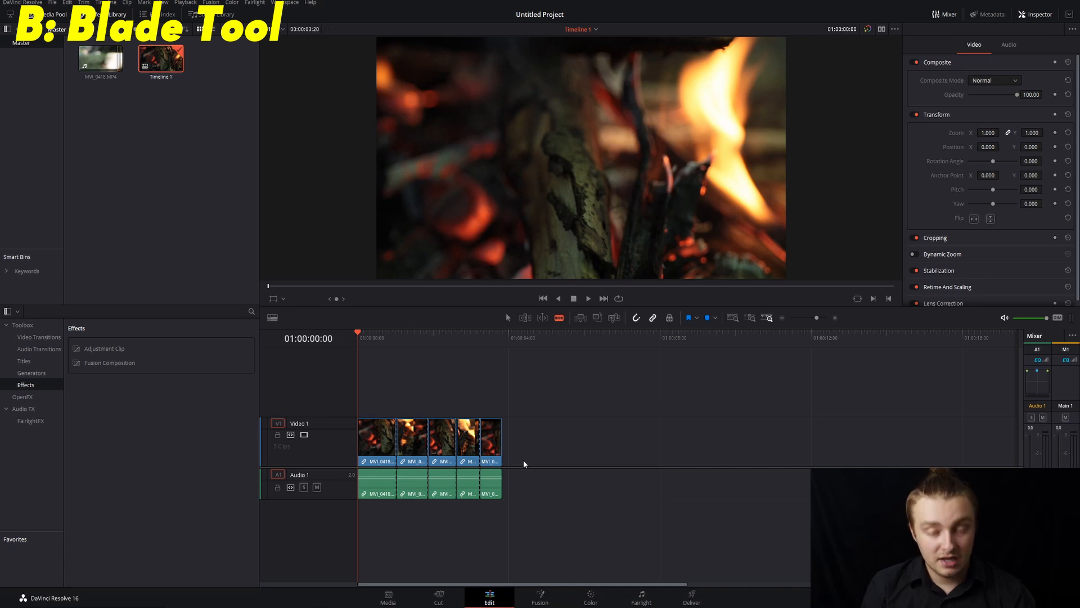
Undo the blade cuts so the fire clip is whole, zooming the timeline.
key(ctrl+z)
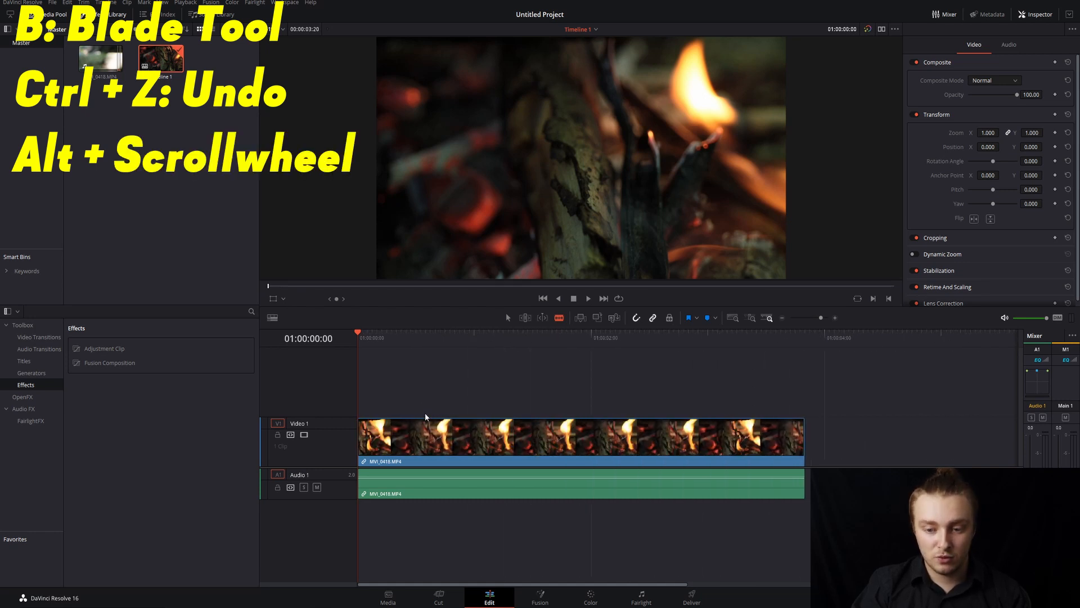
scroll(down, 3)
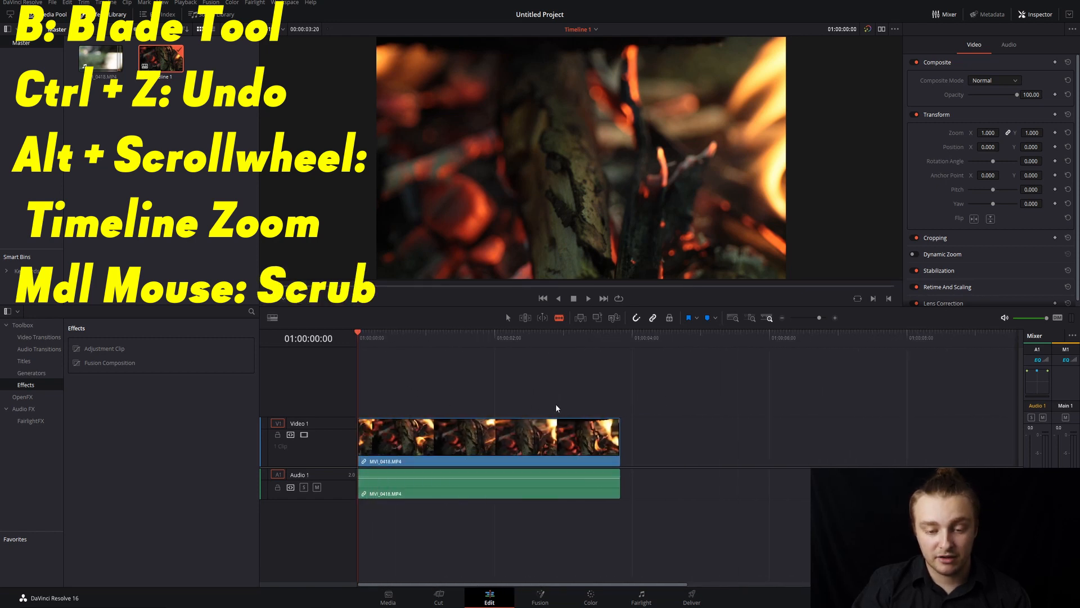
mouse_move(659, 416)
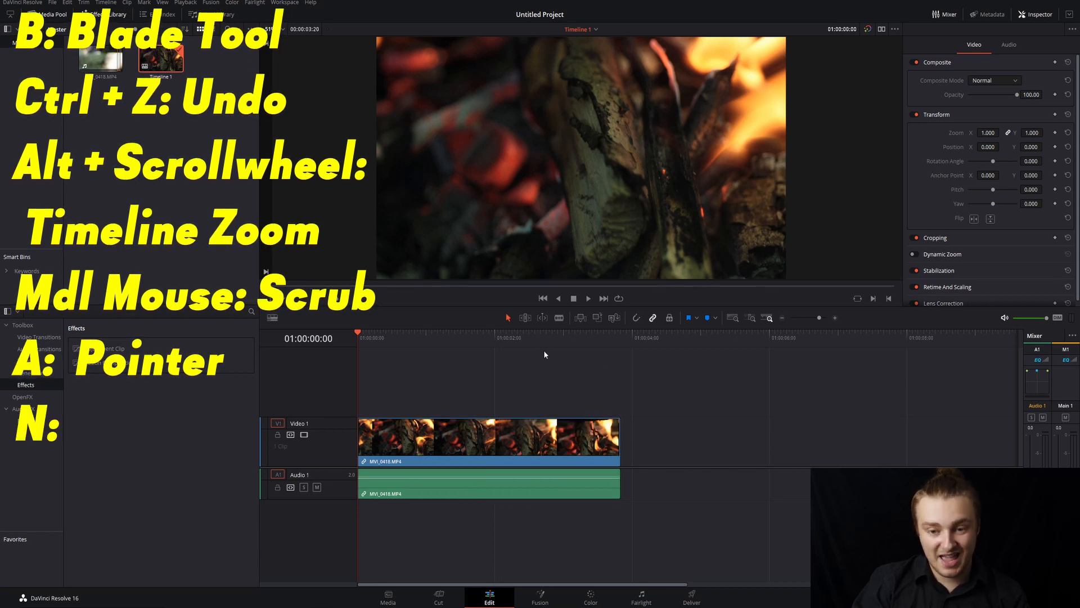
Toggle snapping with N and slide the second half of the clip right, leaving a gap.
key(n)
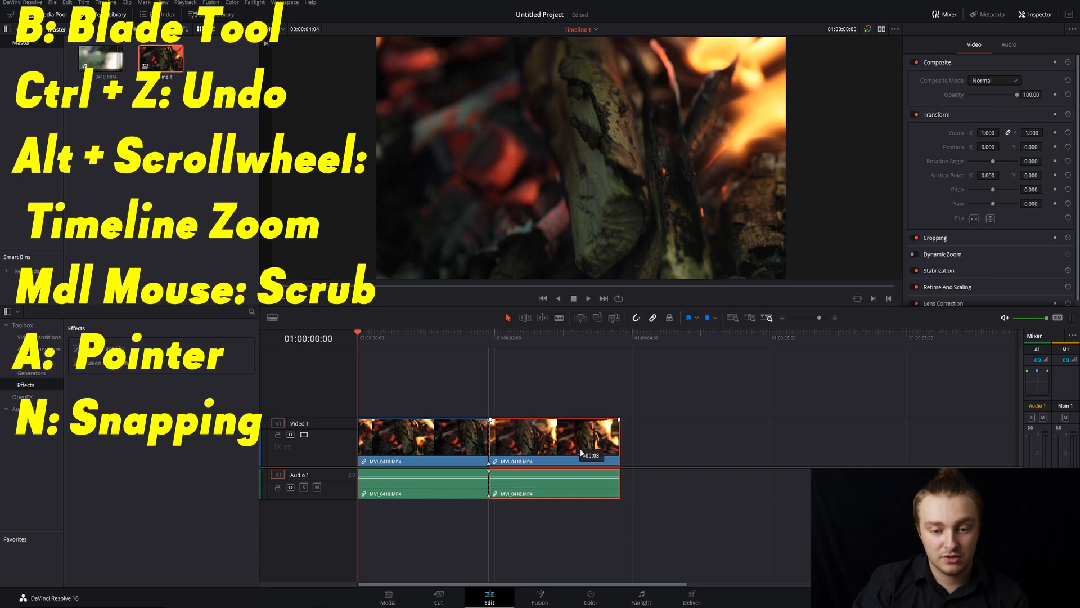
drag(555, 441, 569, 441)
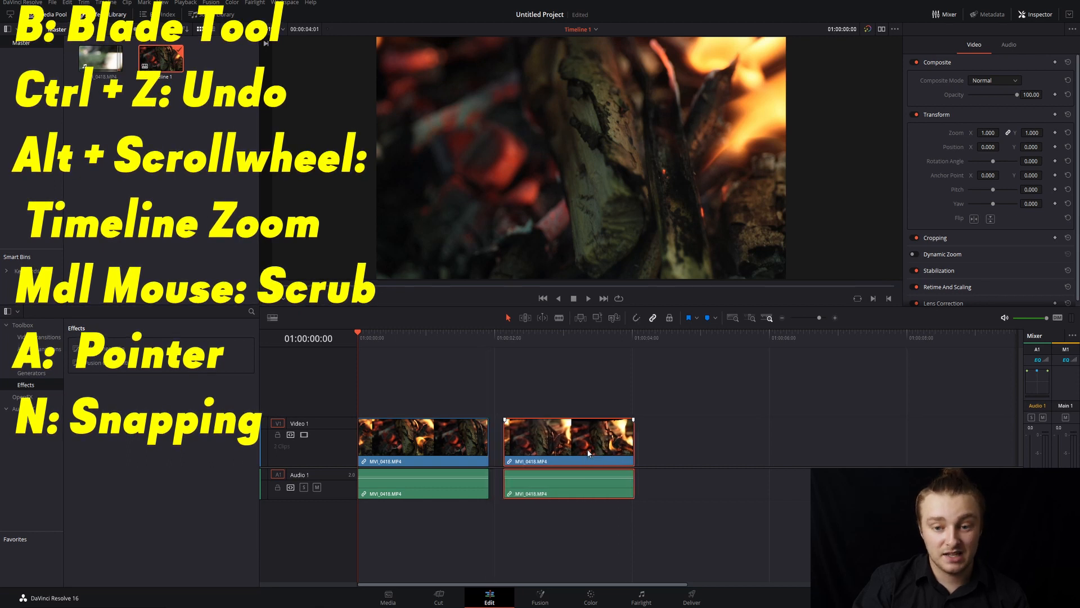
drag(589, 441, 500, 455)
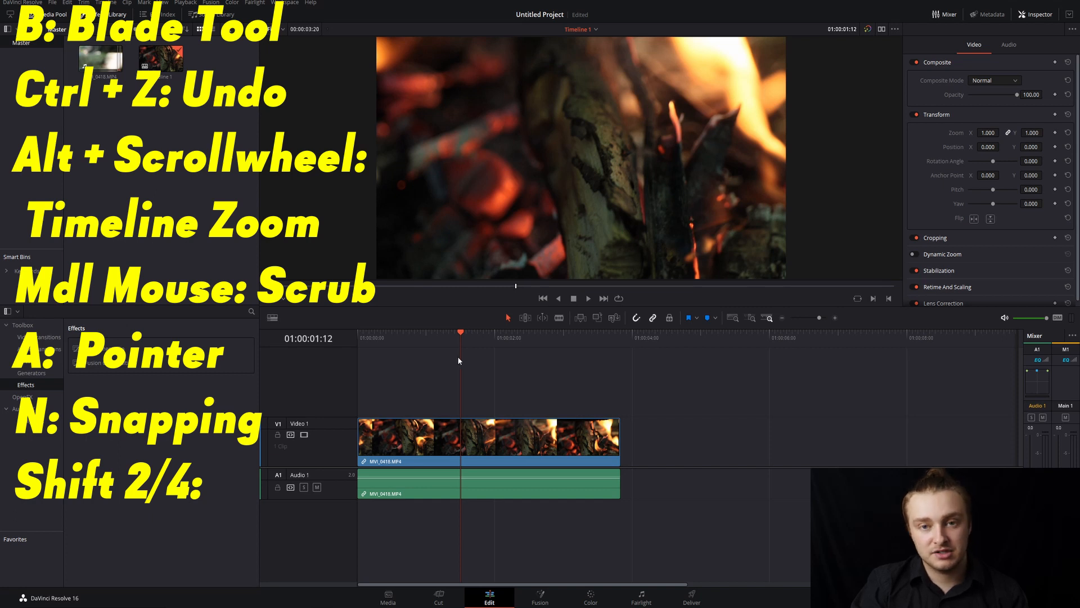
click(388, 597)
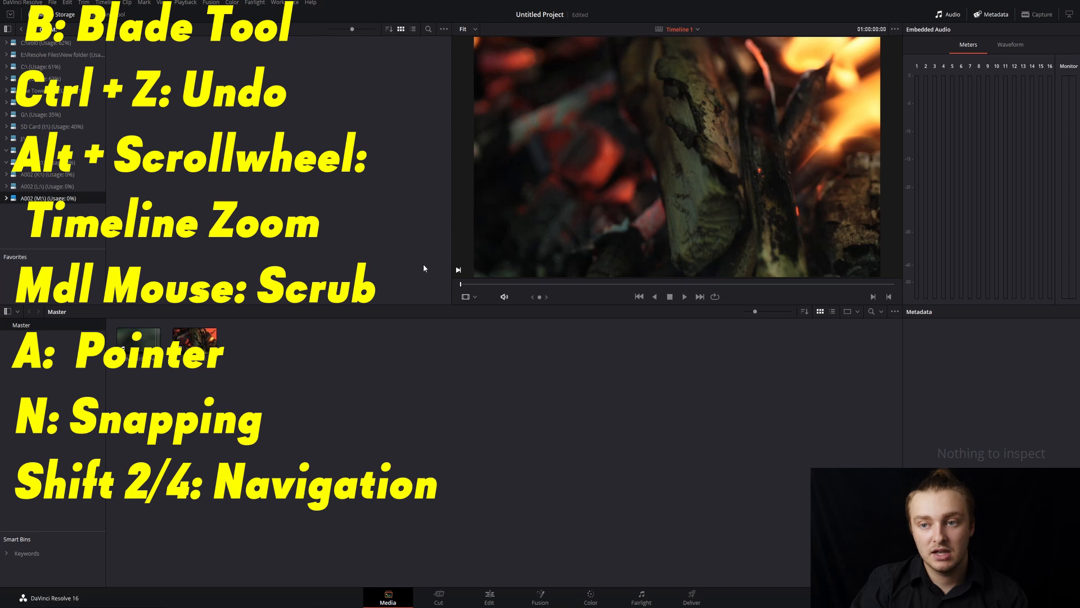
click(489, 598)
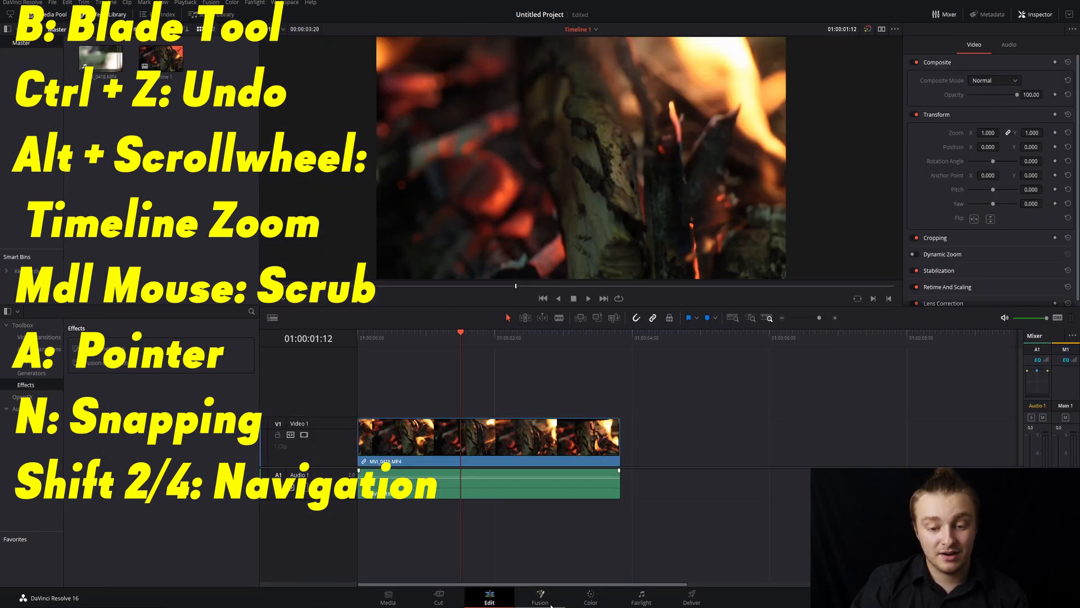
click(540, 596)
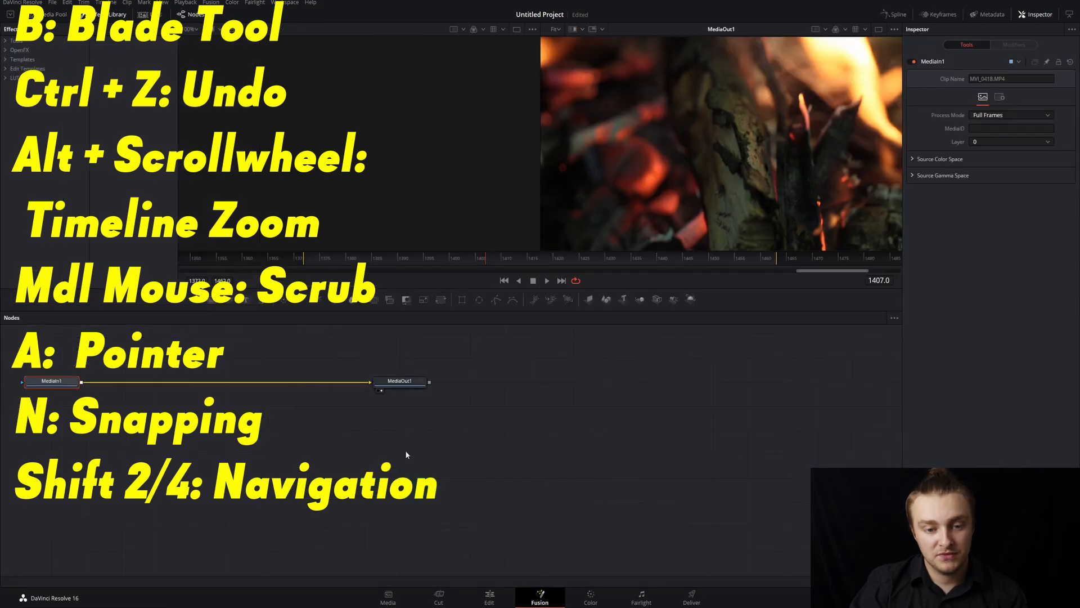
key(shift+space)
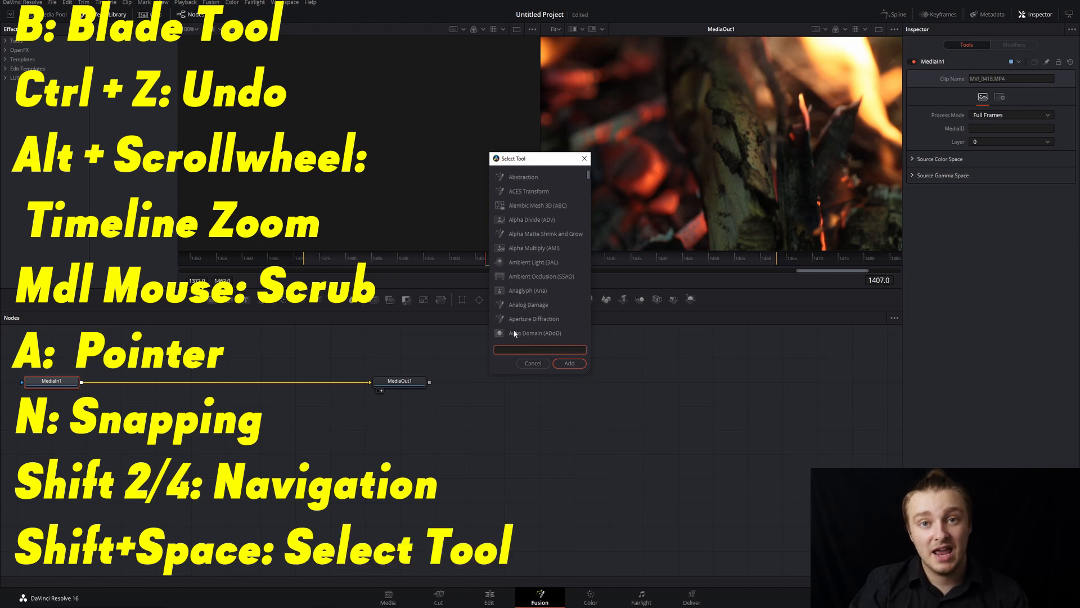
mouse_move(605, 240)
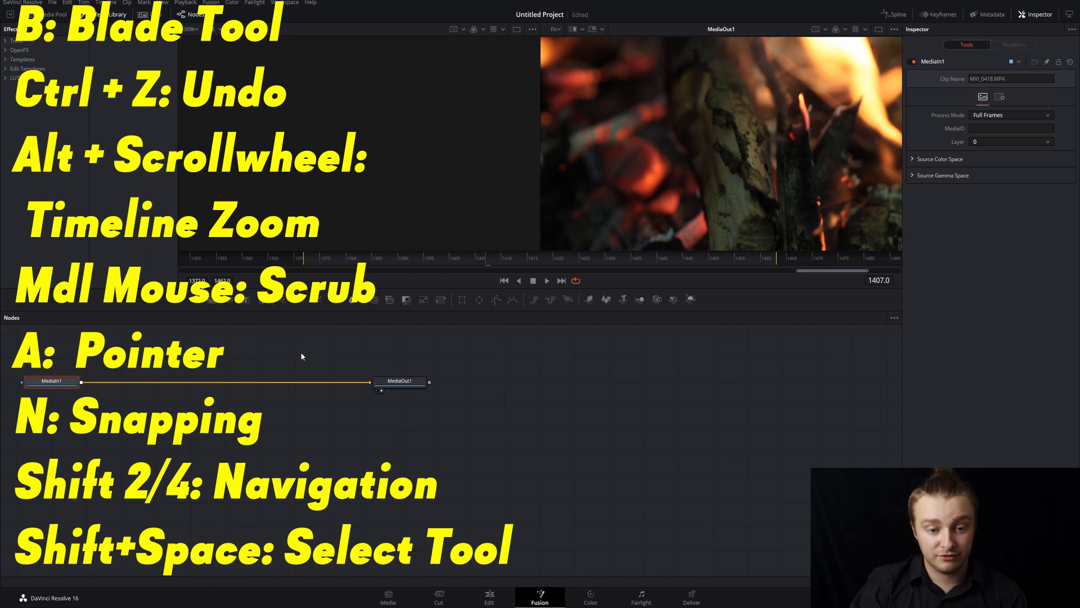
mouse_move(593, 446)
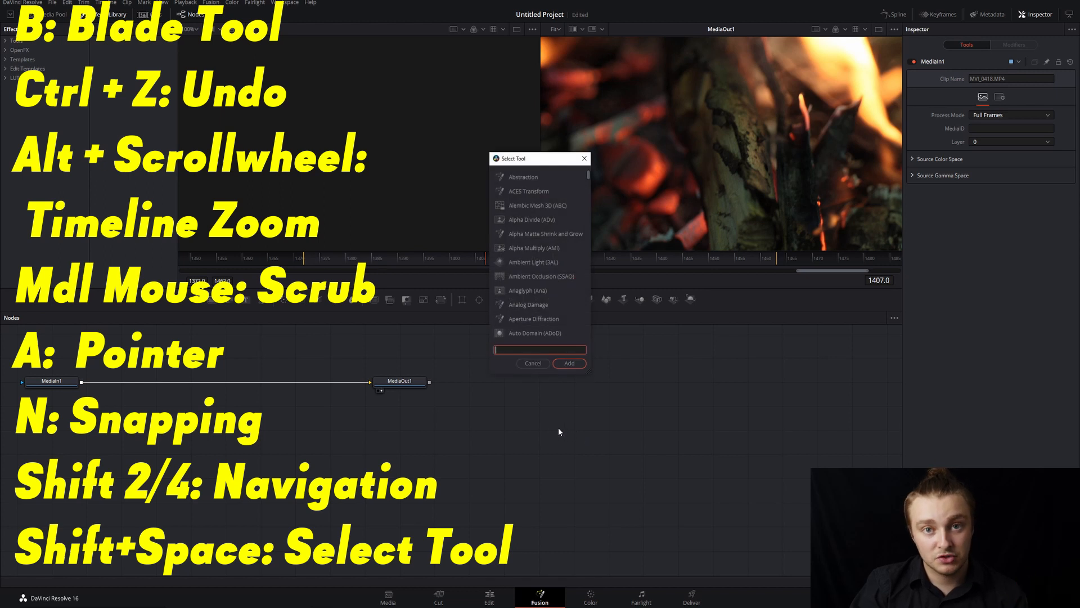
click(489, 596)
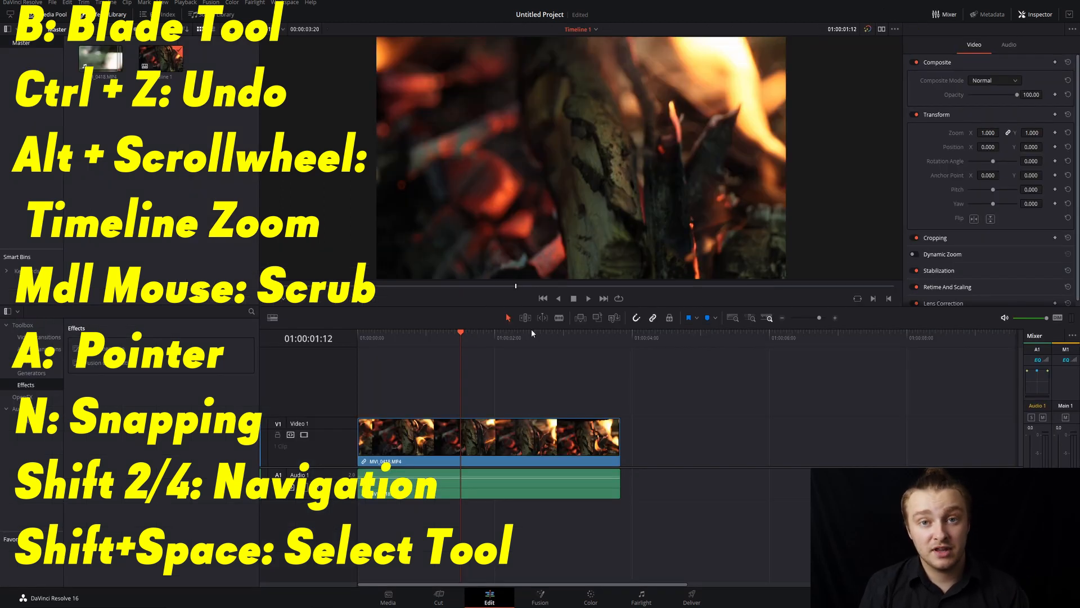